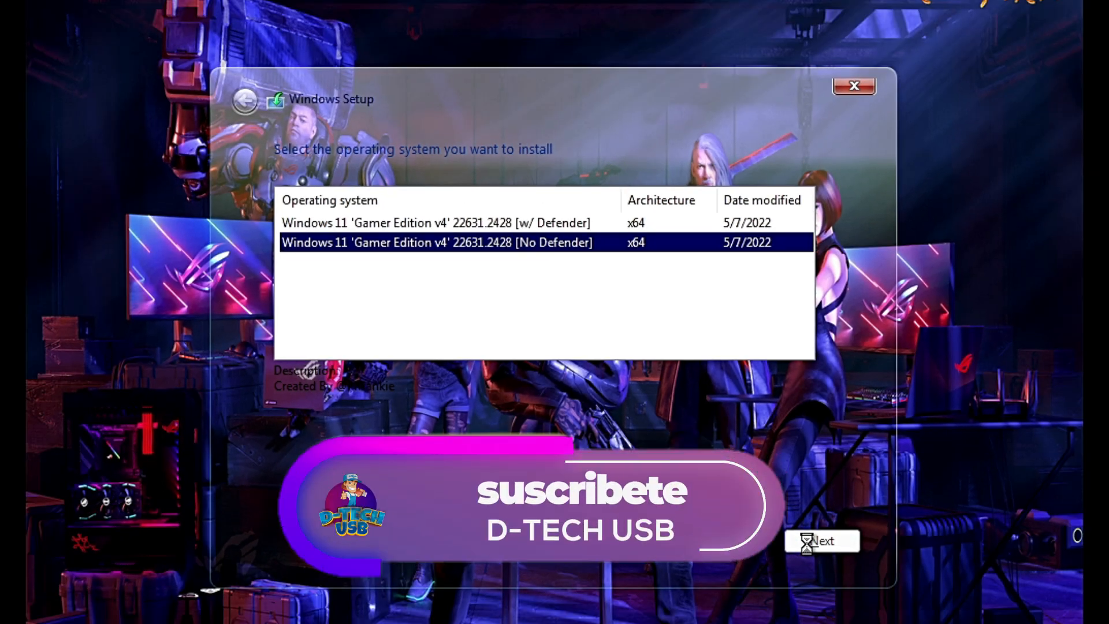
Install Windows 11 Gamer Edition v4 [No Defender] onto Drive 0's 60 GB unallocated space.
left_click(822, 541)
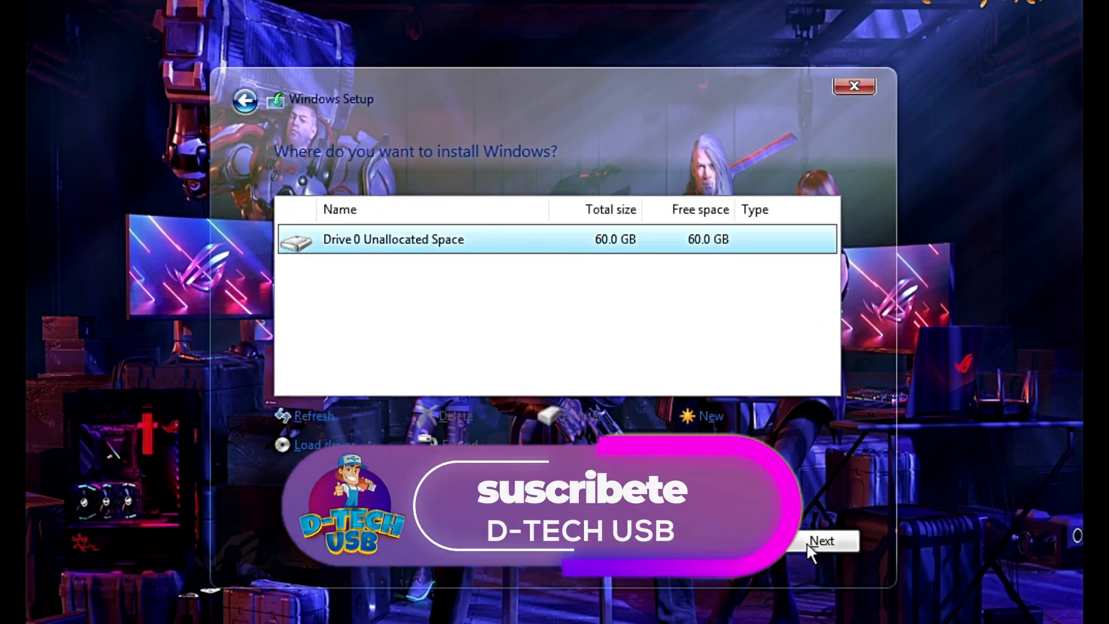
left_click(822, 541)
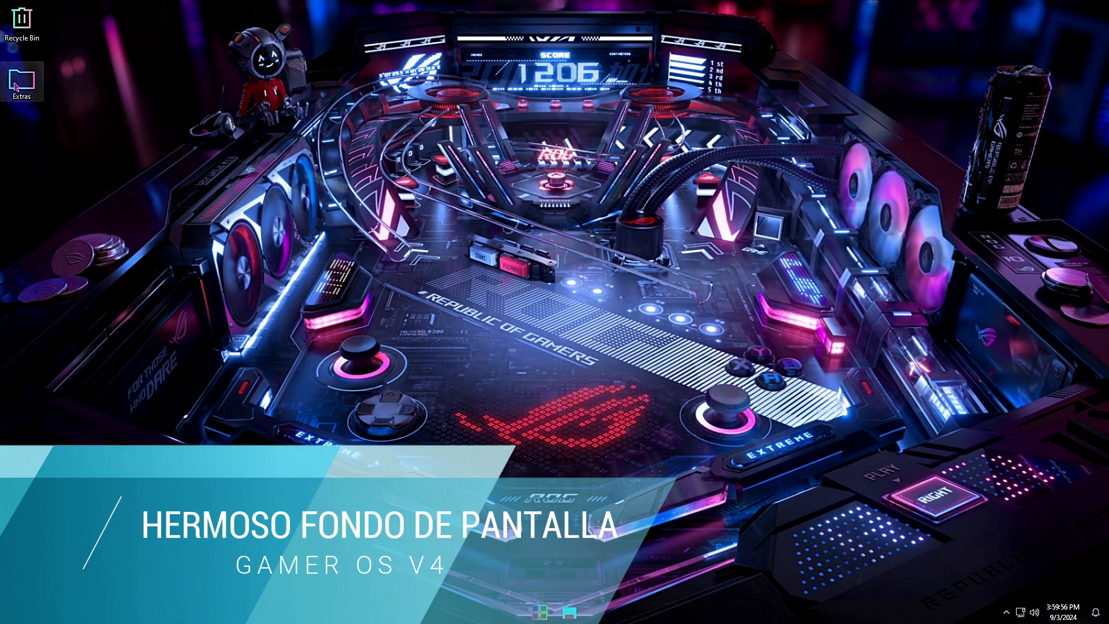
double_click(21, 81)
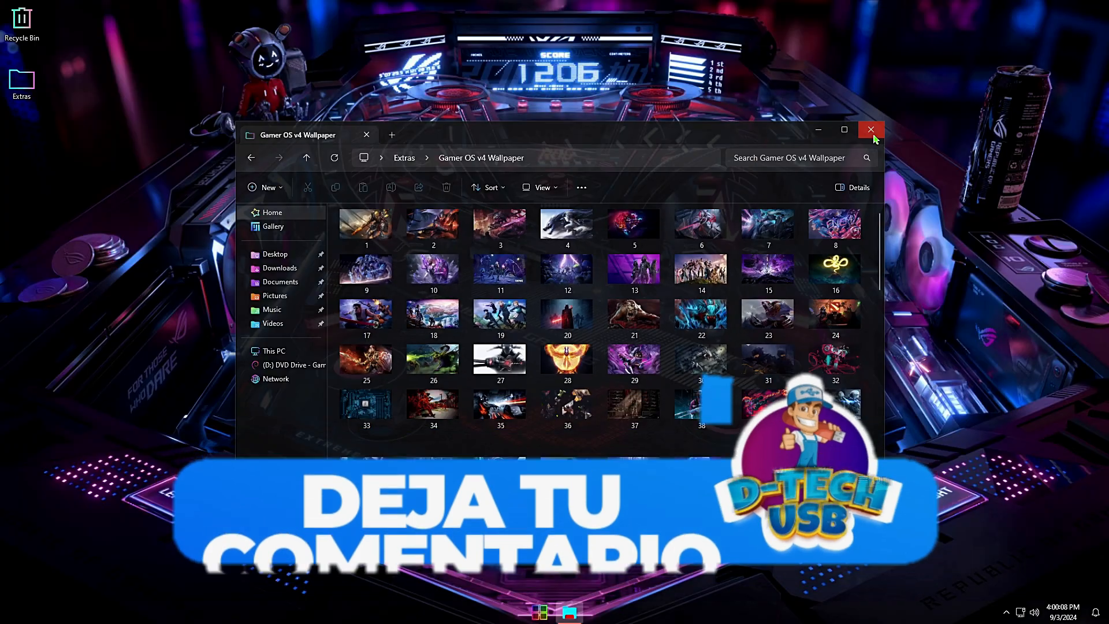
left_click(870, 129)
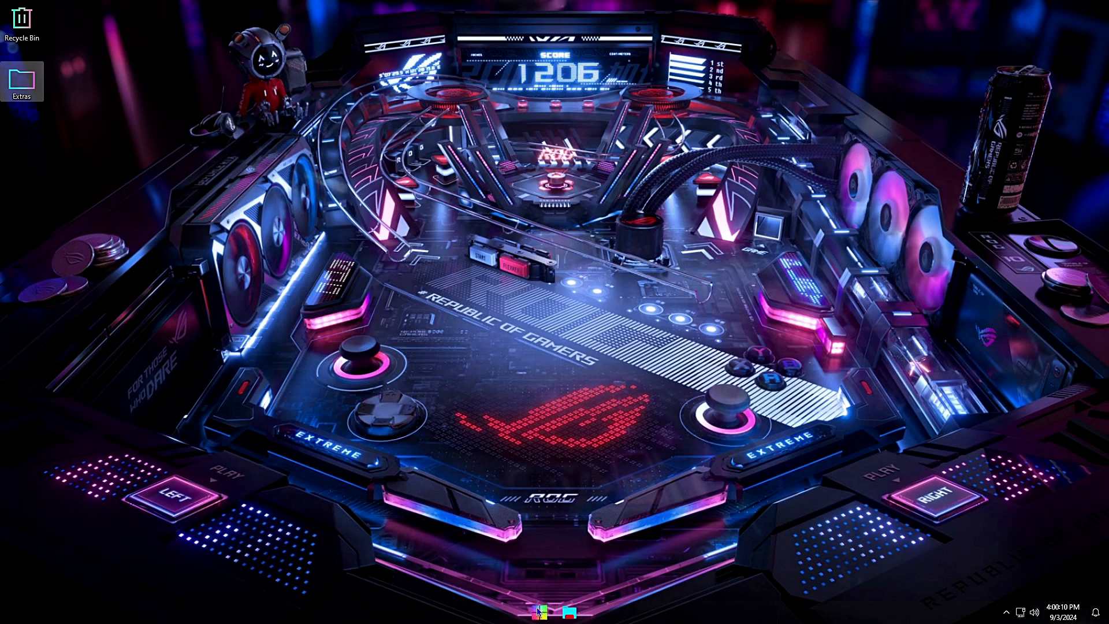
left_click(539, 612)
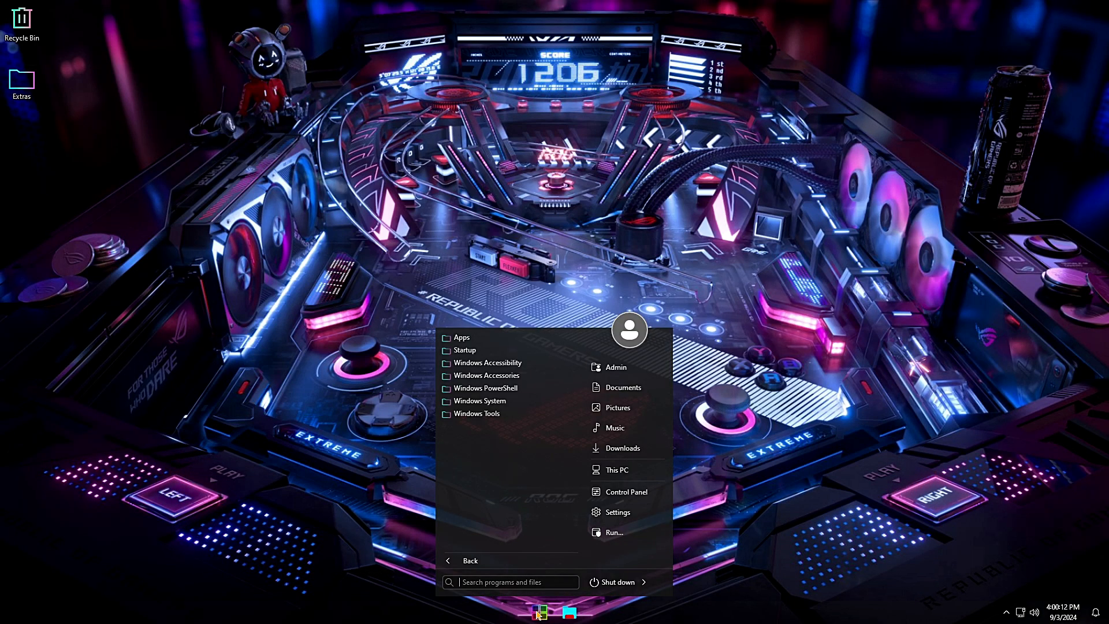
type("winver")
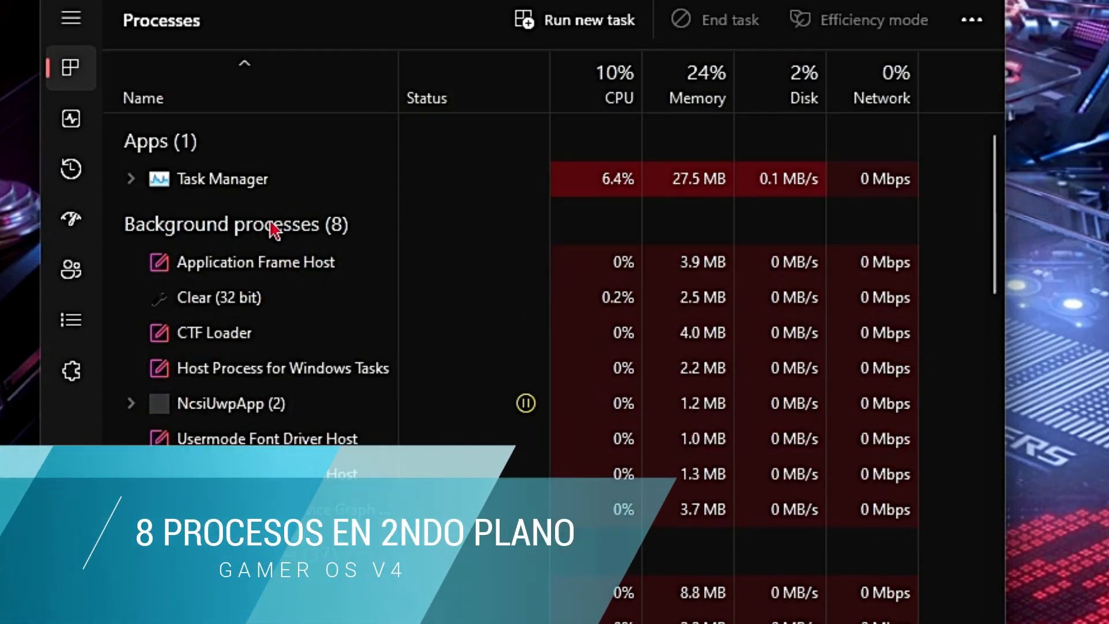
left_click(70, 118)
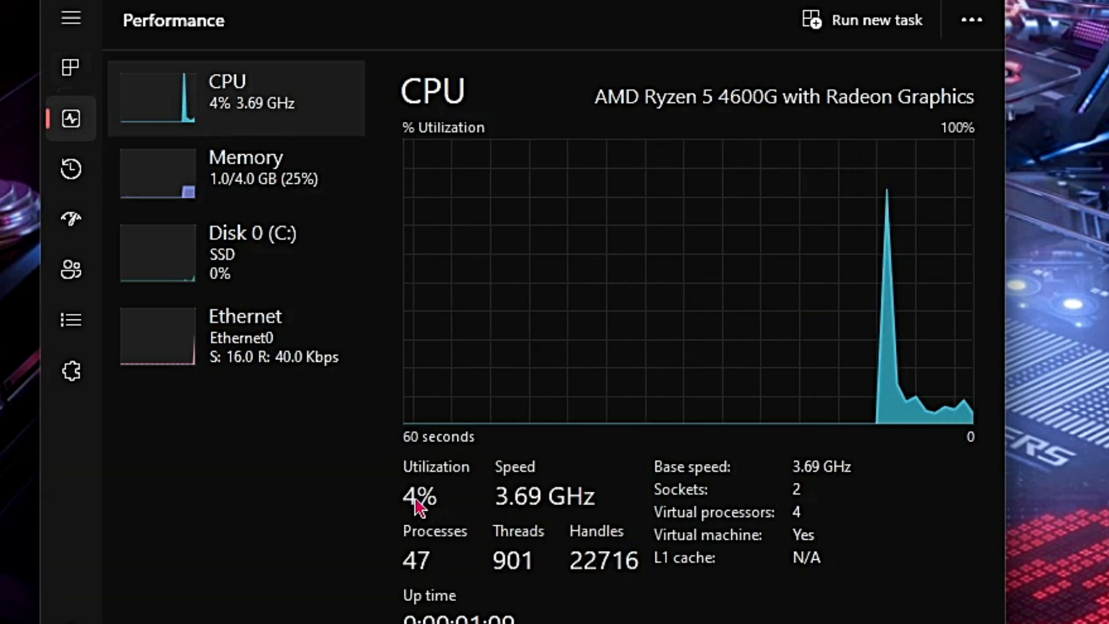
left_click(237, 173)
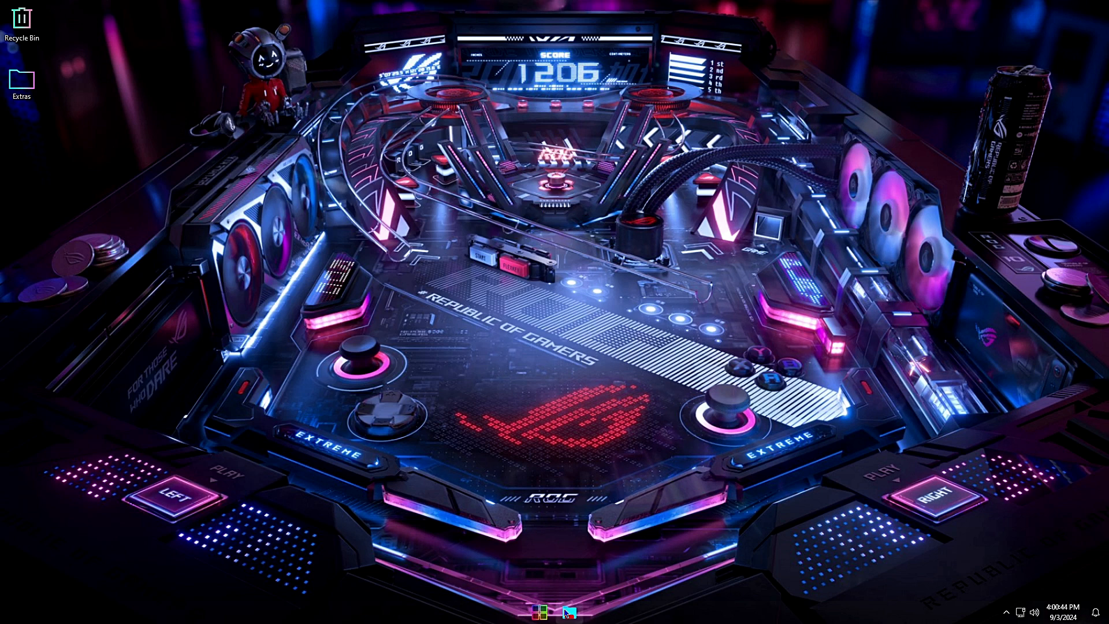
left_click(568, 612)
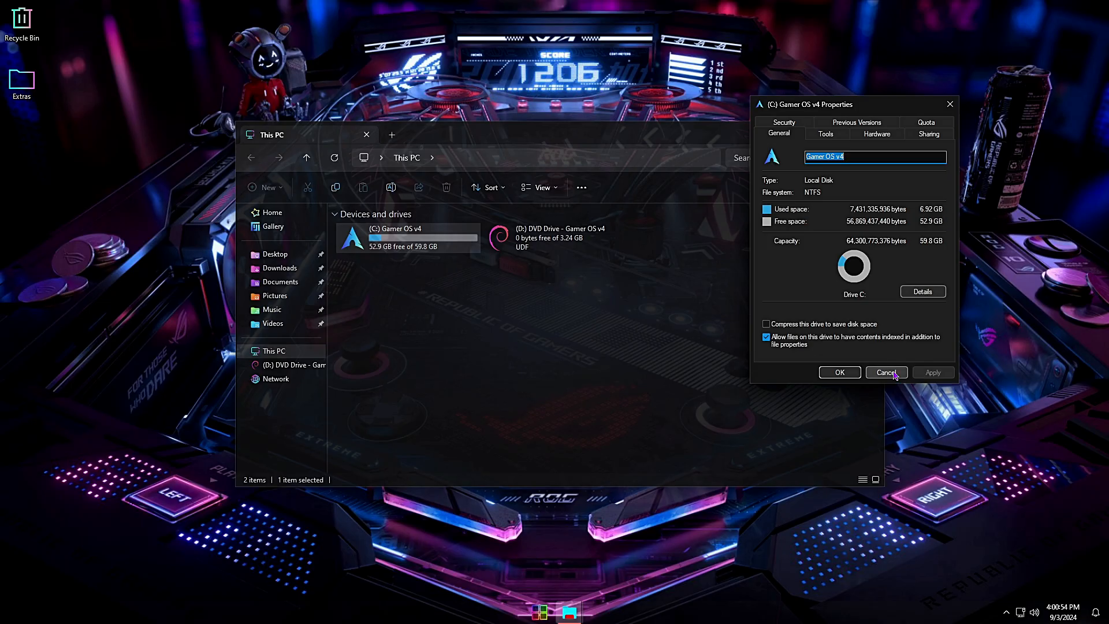
left_click(885, 371)
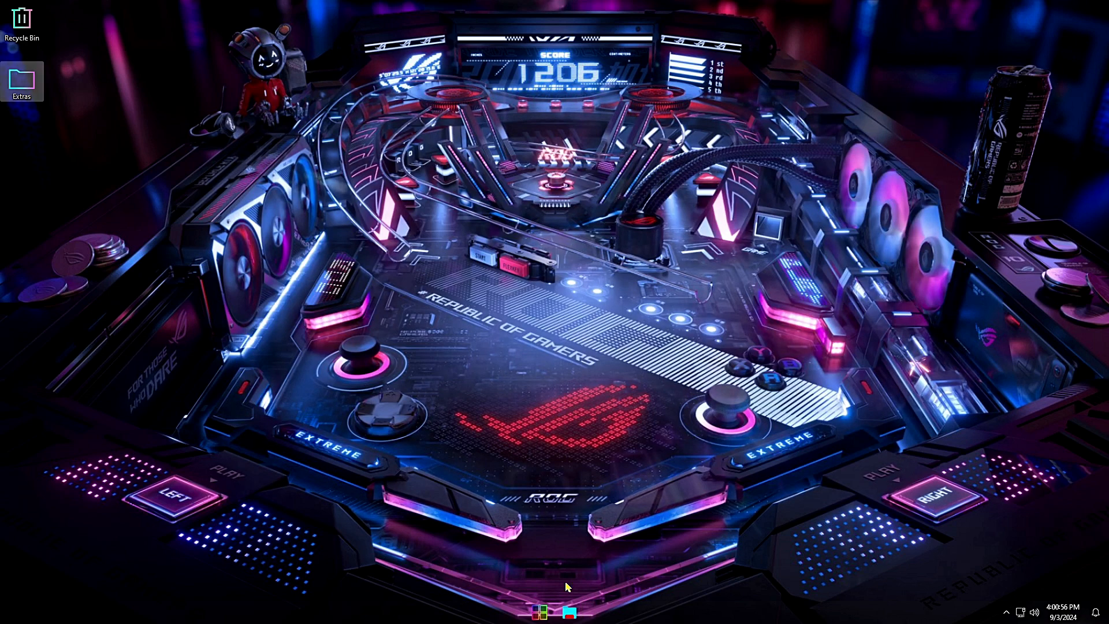
Open Control Panel from Start and view the installed programs list.
left_click(541, 612)
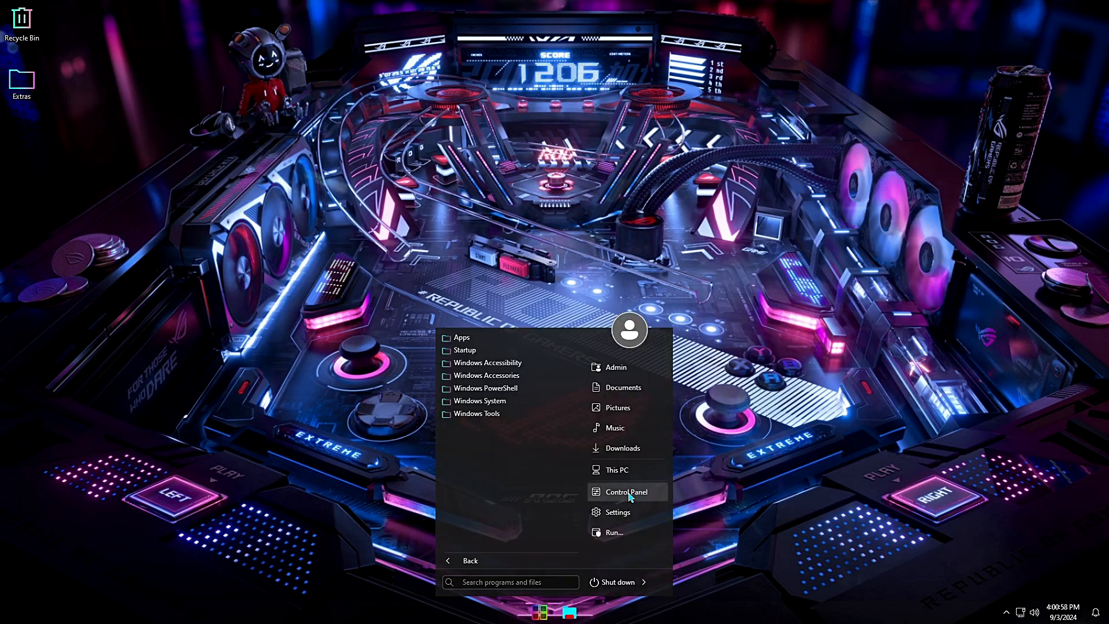
left_click(624, 492)
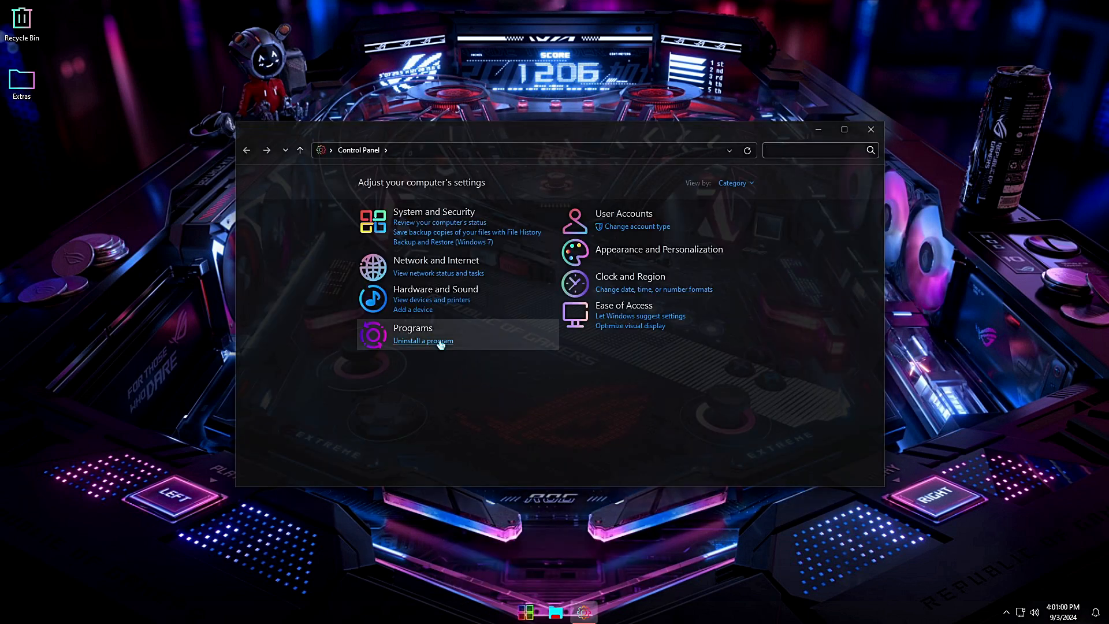
left_click(422, 341)
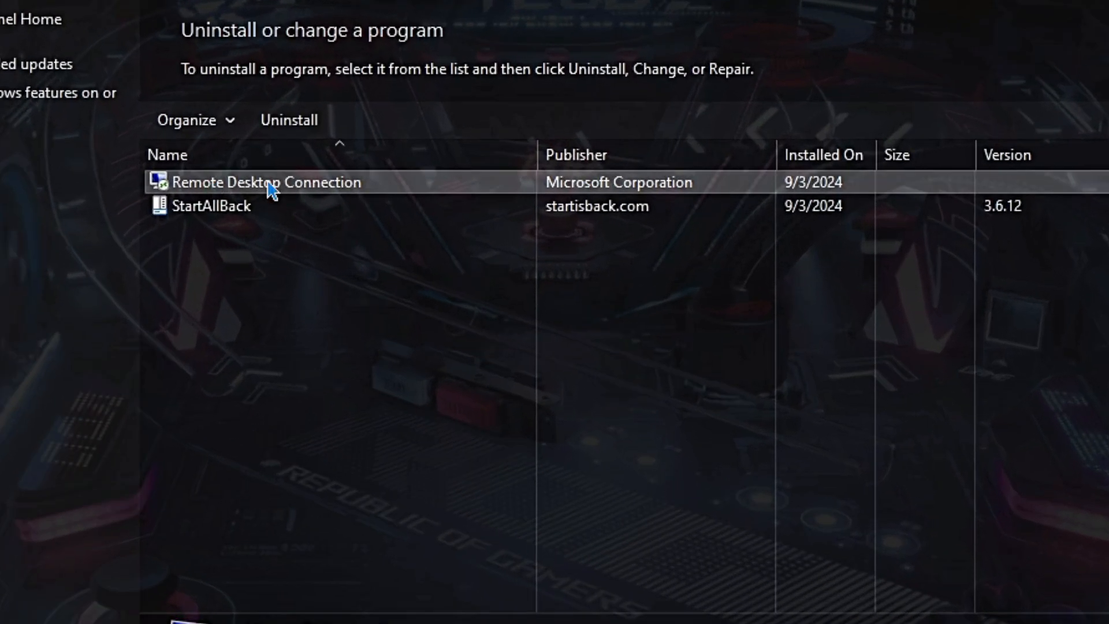
Check the four installed Windows updates and scroll the optional Windows features list.
left_click(212, 206)
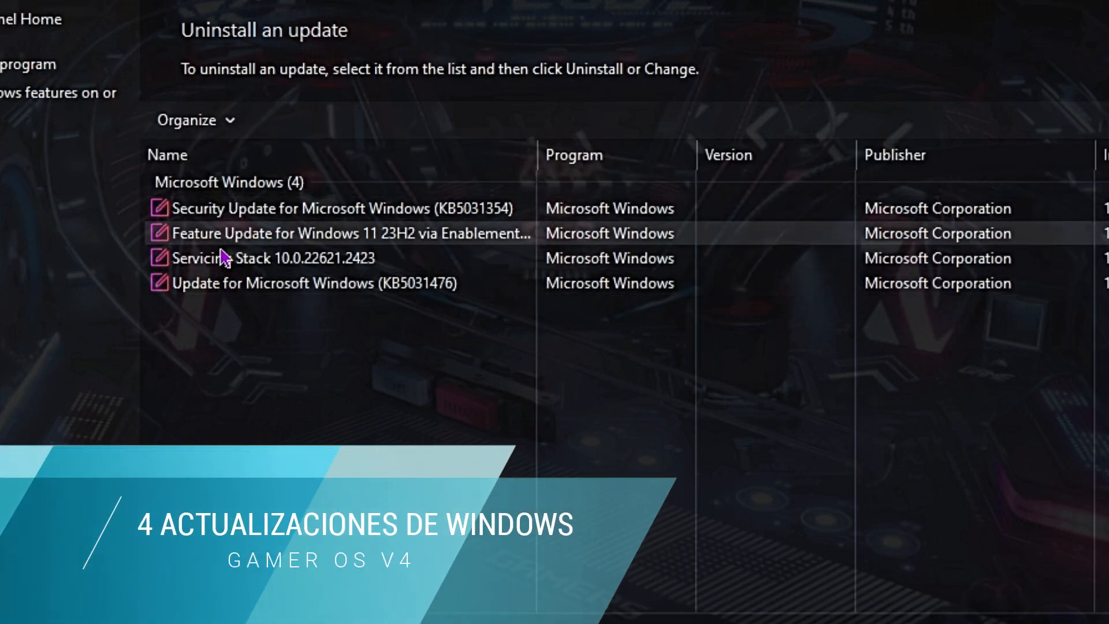
left_click(56, 92)
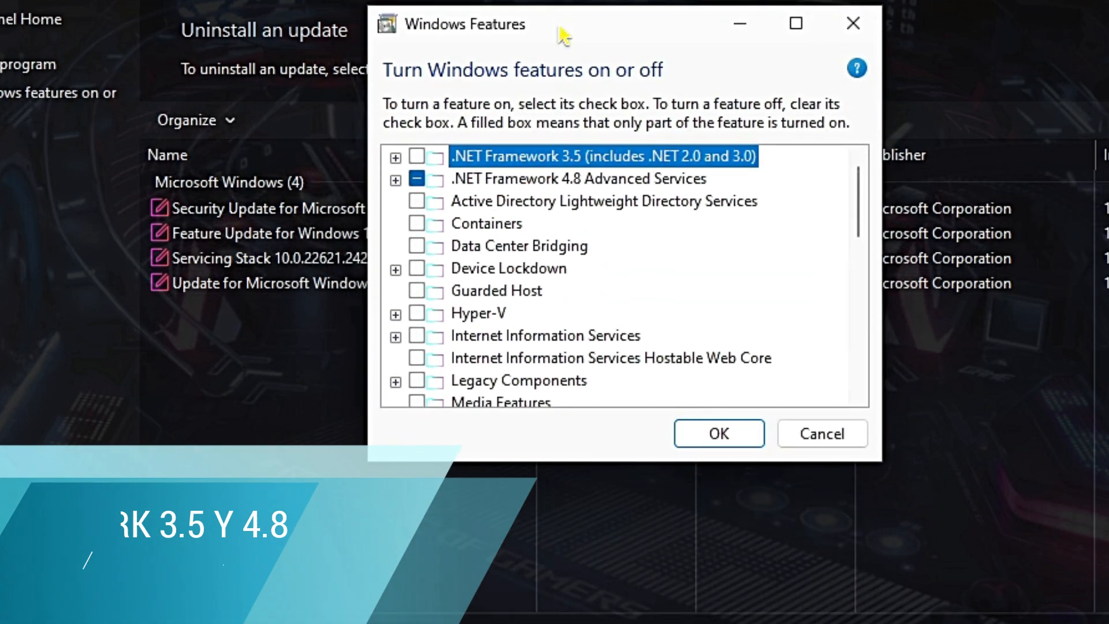
mouse_move(541, 182)
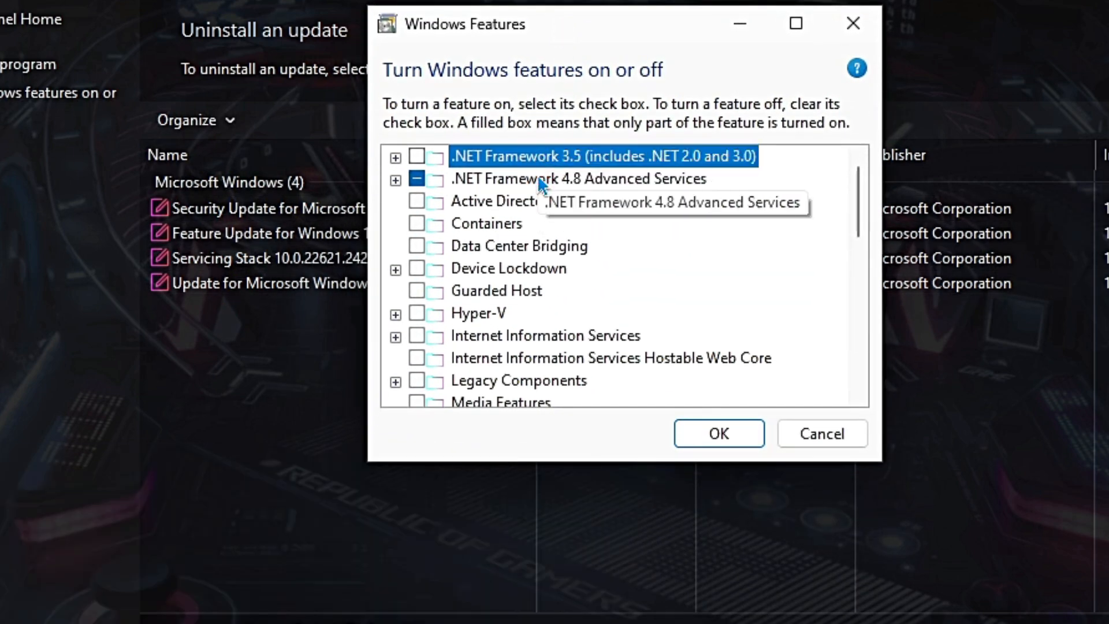
scroll("down", 3)
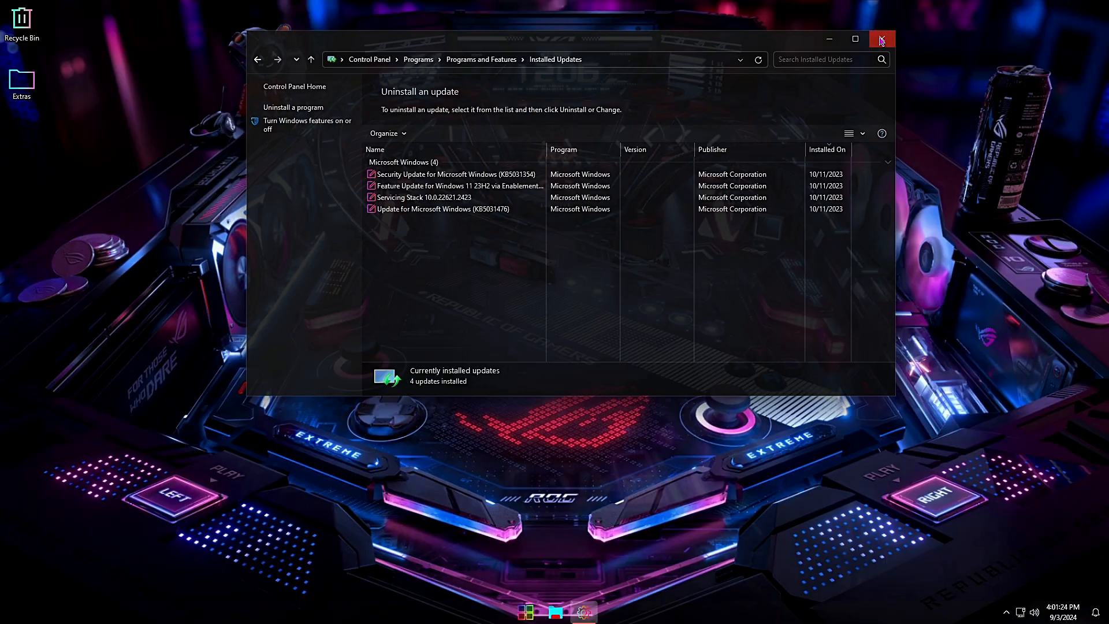
Close Control Panel, then review and dismiss the desktop right-click menu's extra entries.
left_click(881, 39)
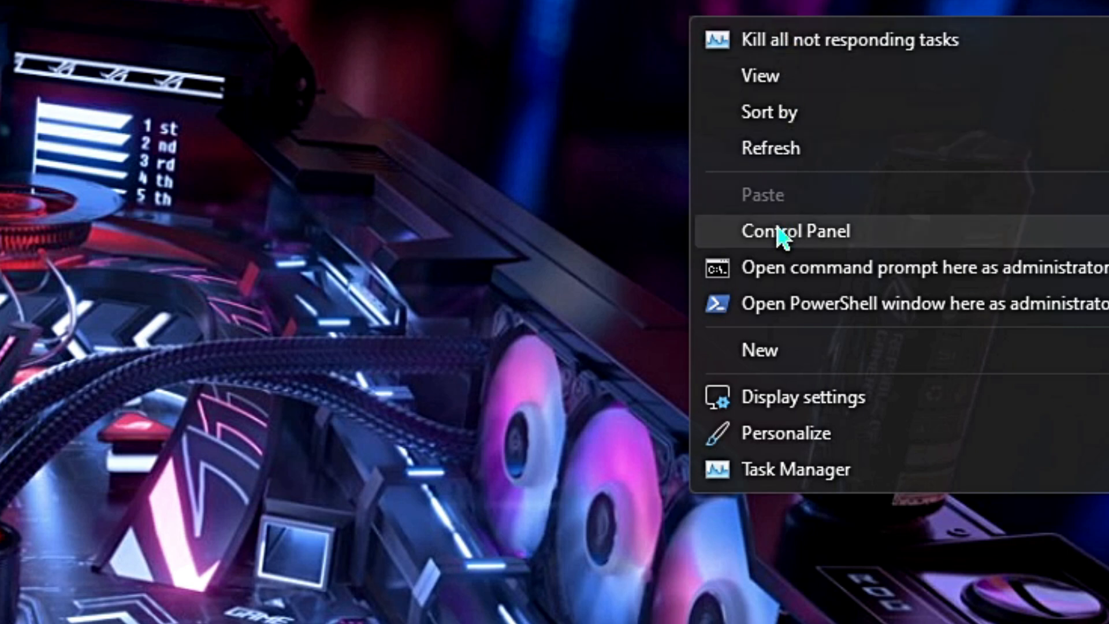
mouse_move(784, 302)
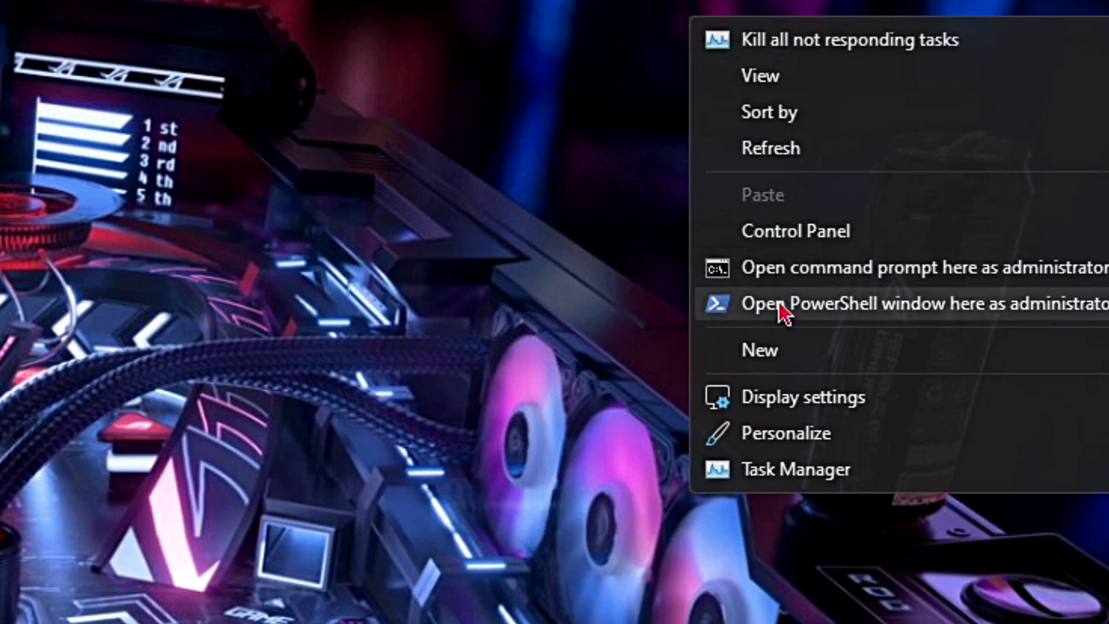
mouse_move(781, 469)
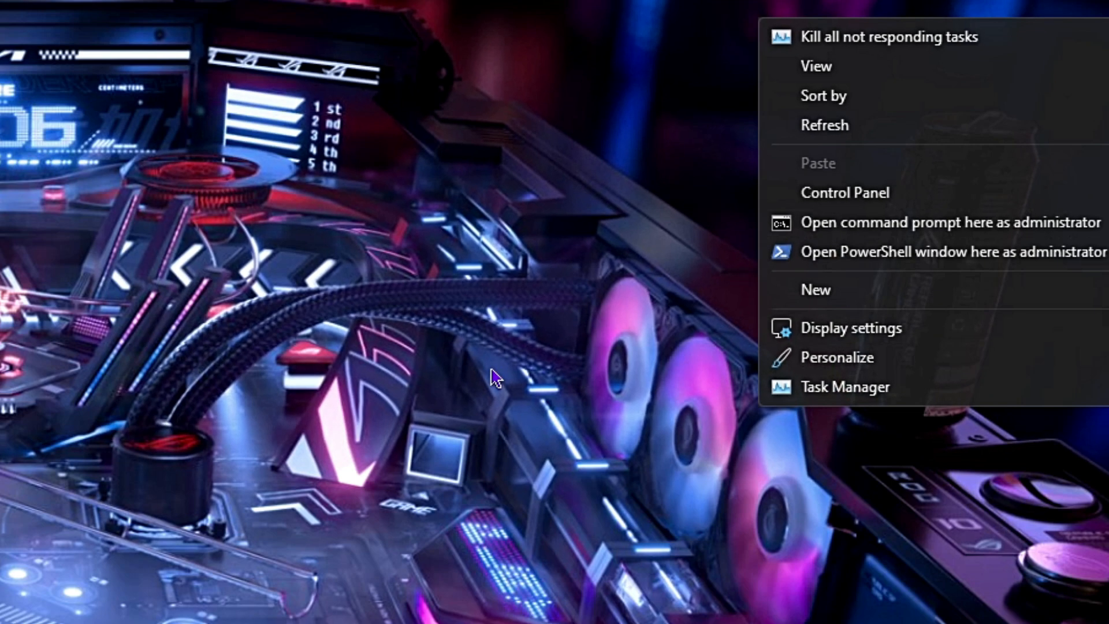
left_click(495, 378)
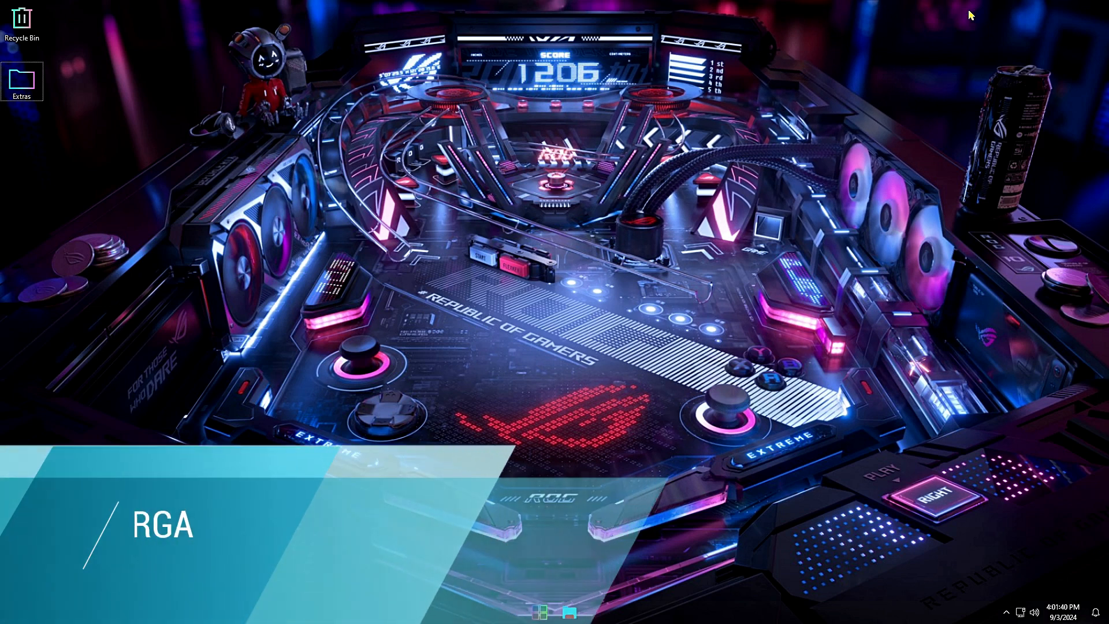
right_click(720, 136)
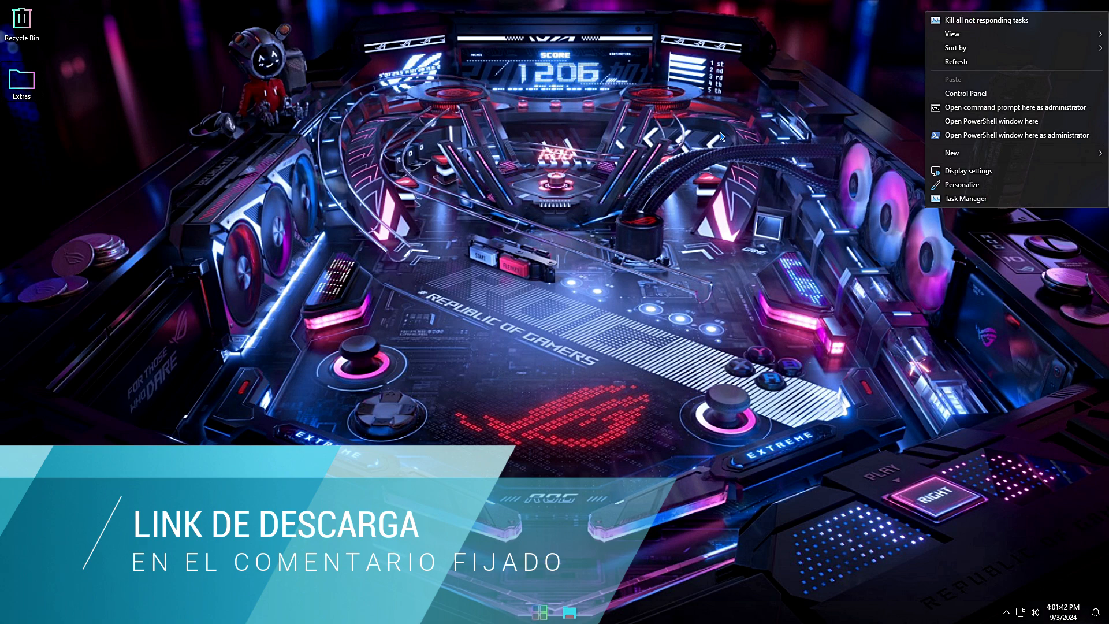
left_click(584, 204)
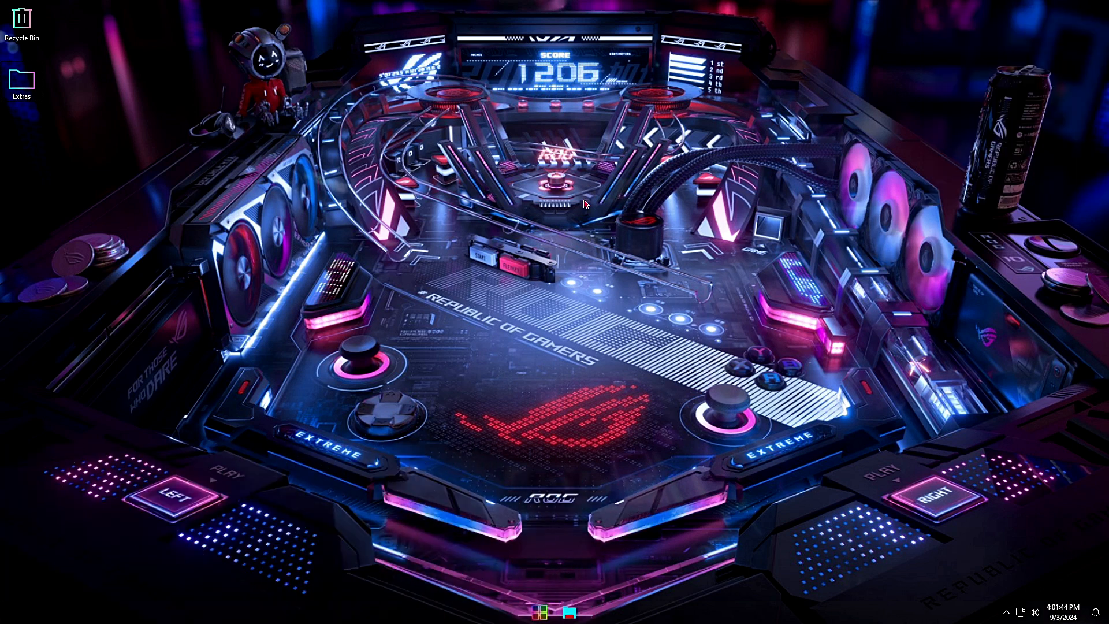